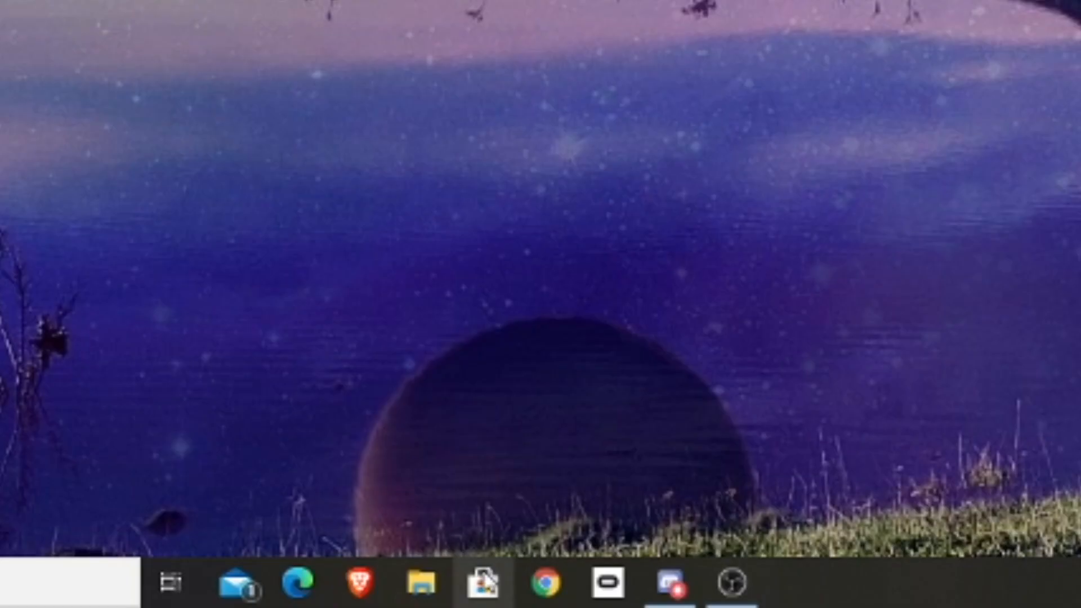
Open Microsoft Store from the taskbar onto its Home page.
{"action": "left_click", "coordinate": [482, 584]}
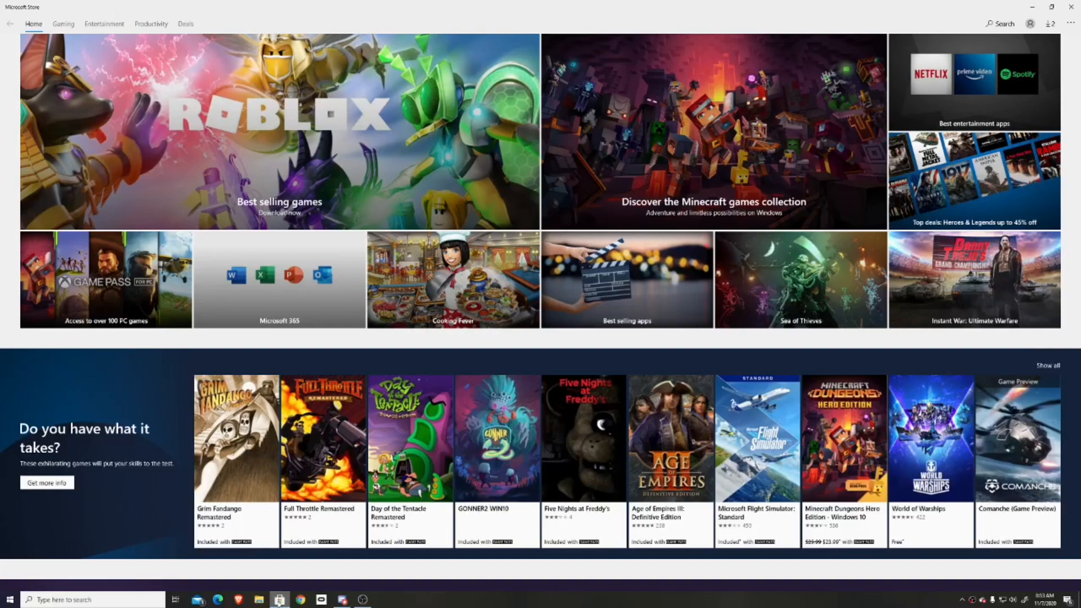
{"action": "mouse_move", "coordinate": [959, 20]}
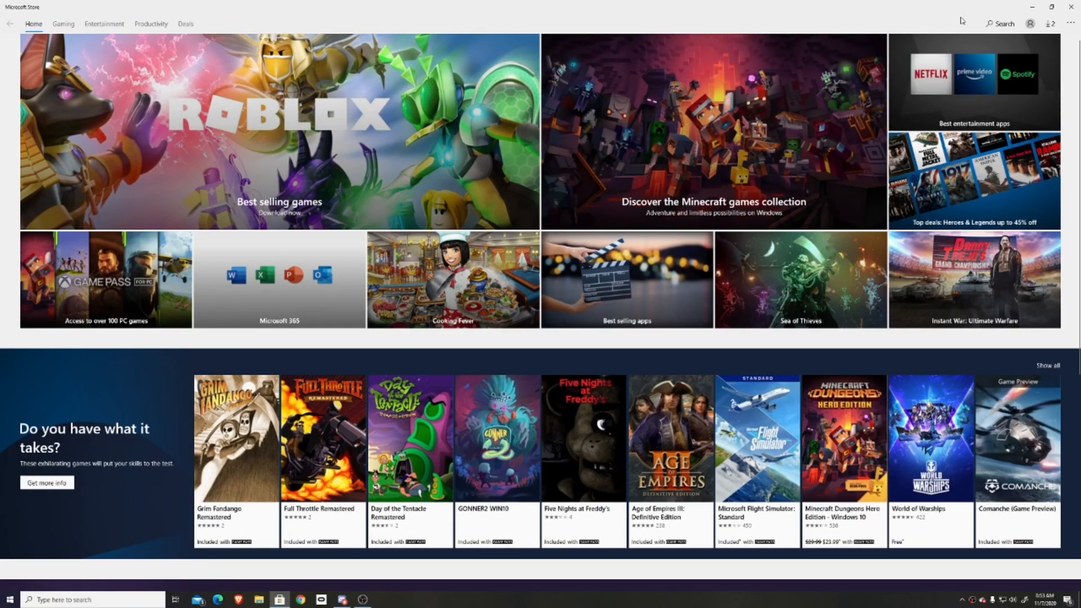
{"action": "mouse_move", "coordinate": [991, 25]}
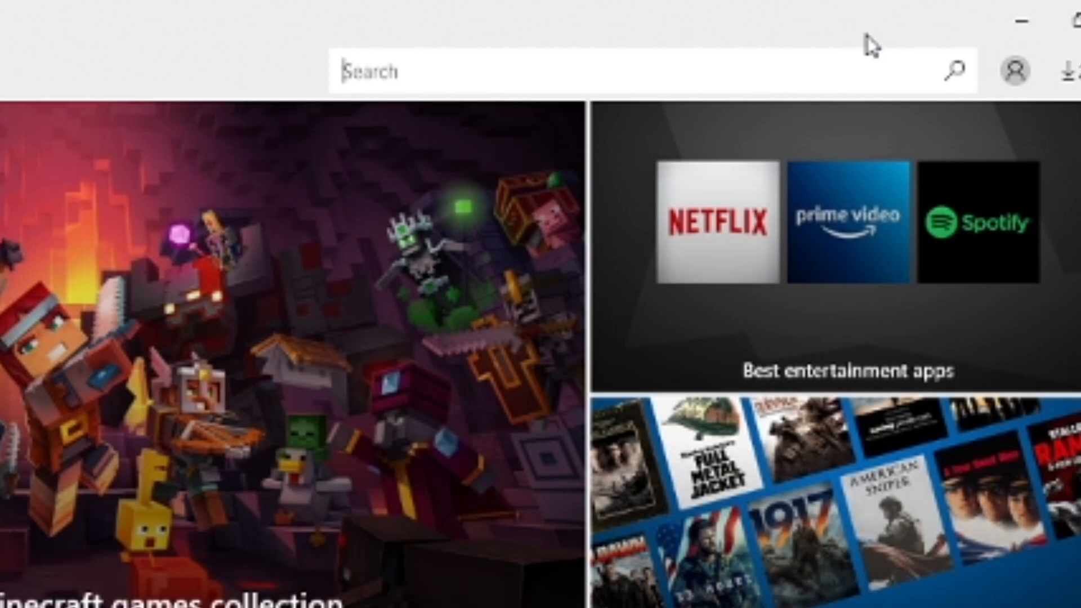
Search the Store for 'air' to reach the AirReceiver product page.
{"action": "type", "text": "air"}
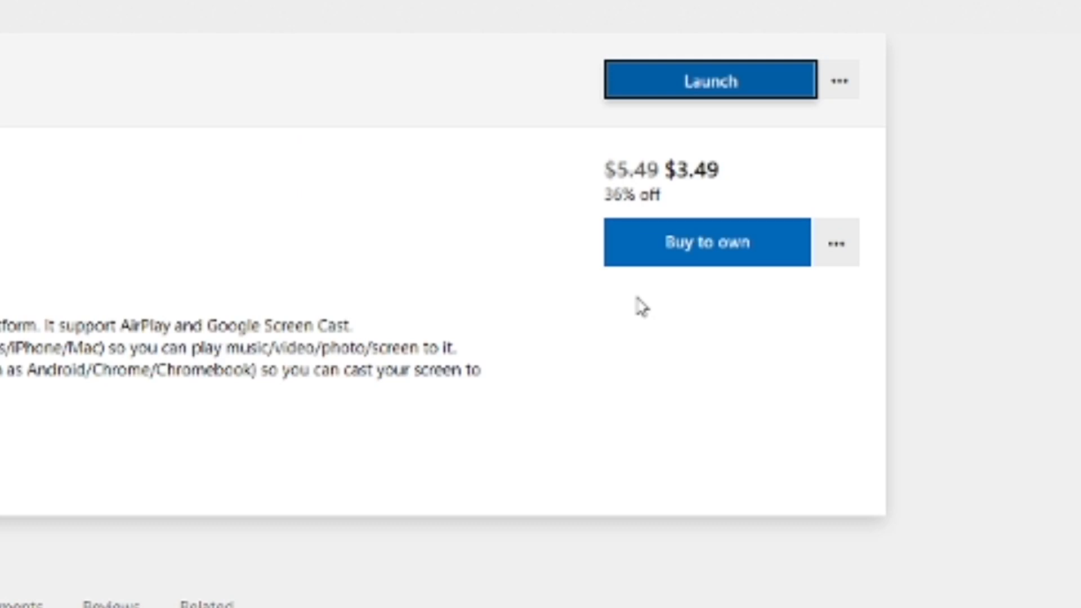
{"action": "mouse_move", "coordinate": [734, 316]}
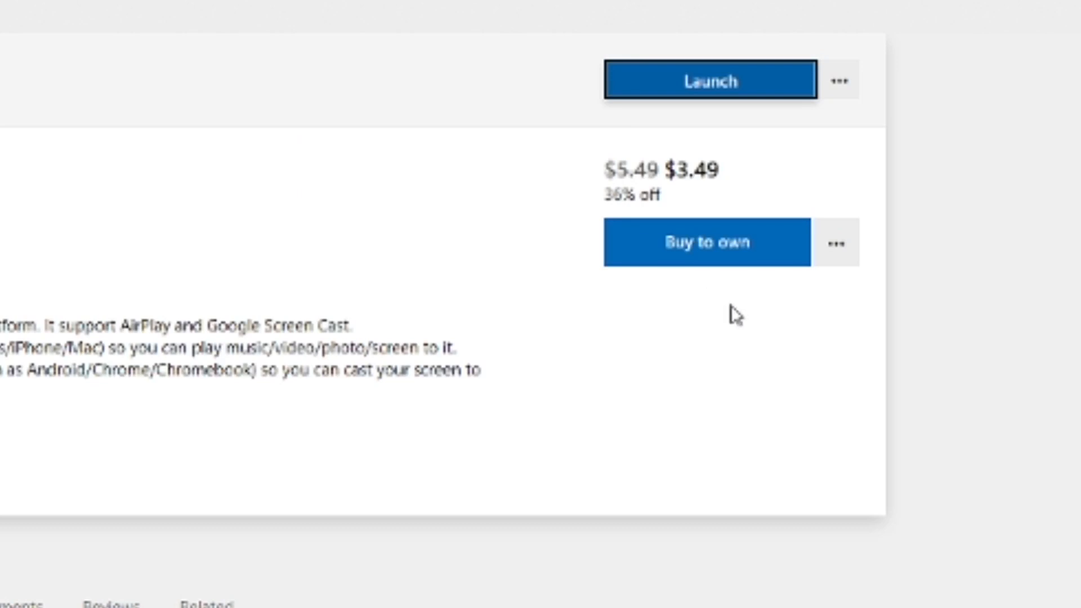
{"action": "mouse_move", "coordinate": [513, 329]}
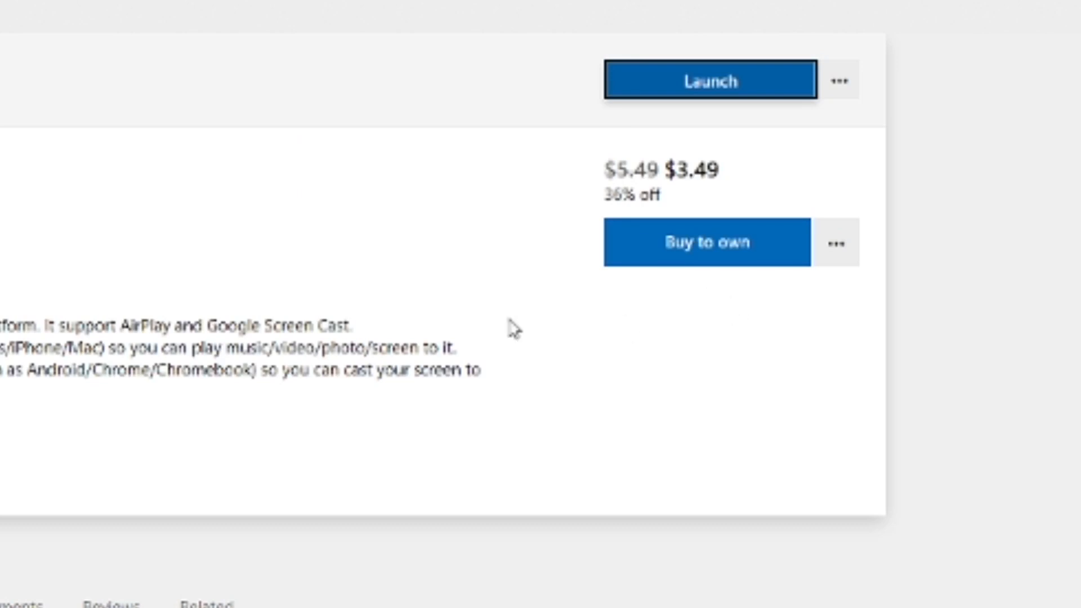
{"action": "mouse_move", "coordinate": [626, 214]}
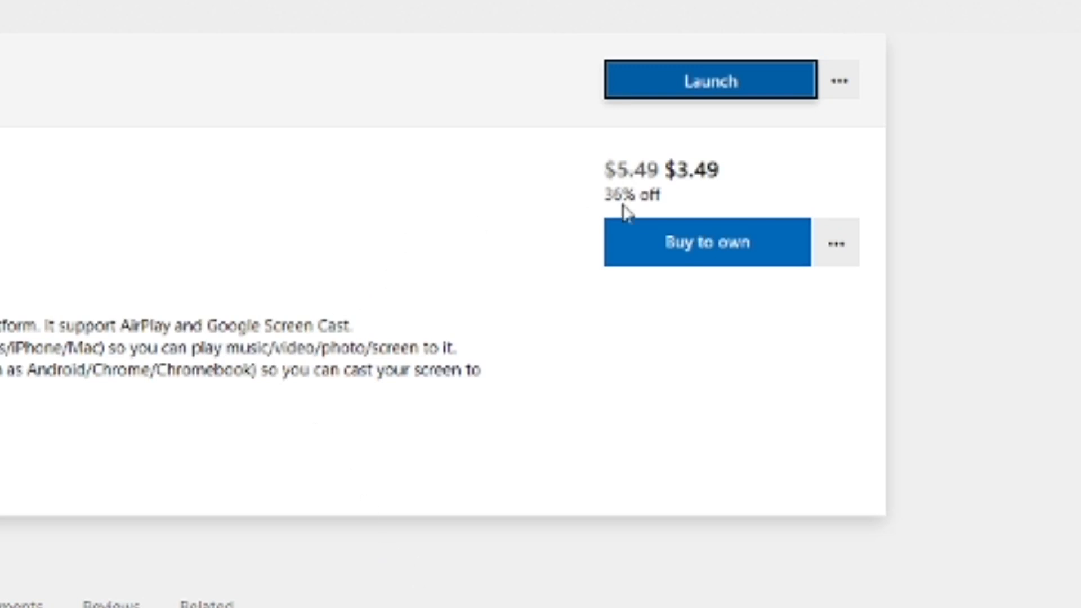
{"action": "mouse_move", "coordinate": [776, 313]}
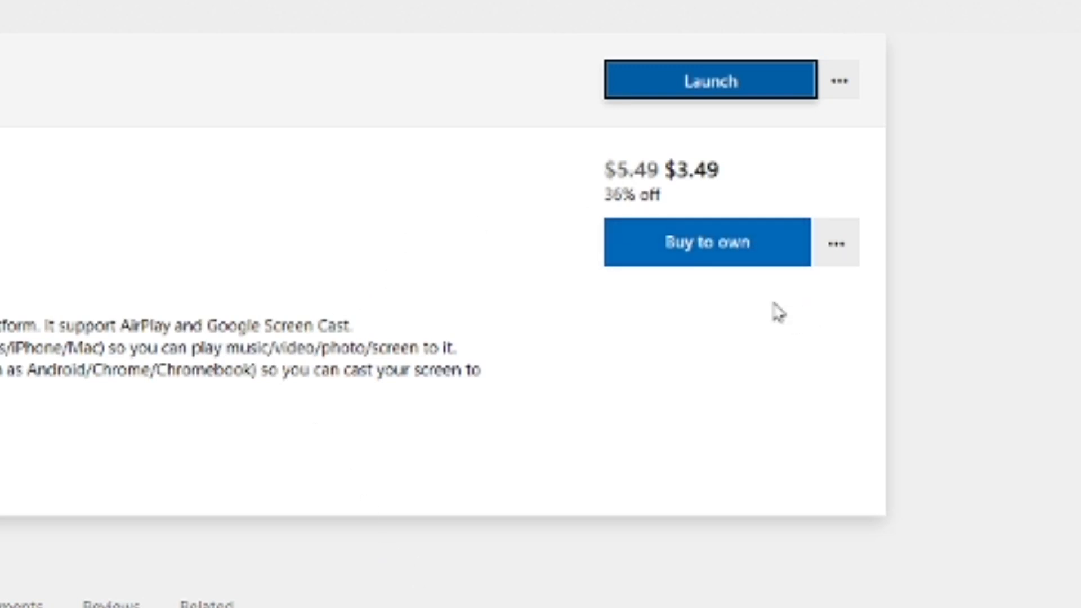
{"action": "mouse_move", "coordinate": [335, 450]}
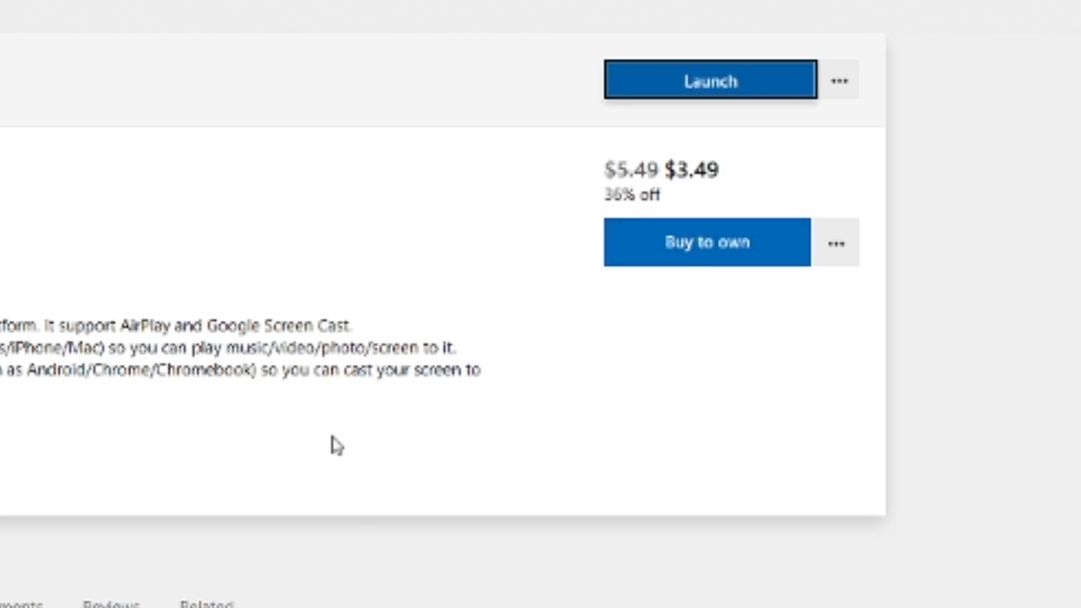
{"action": "mouse_move", "coordinate": [360, 334]}
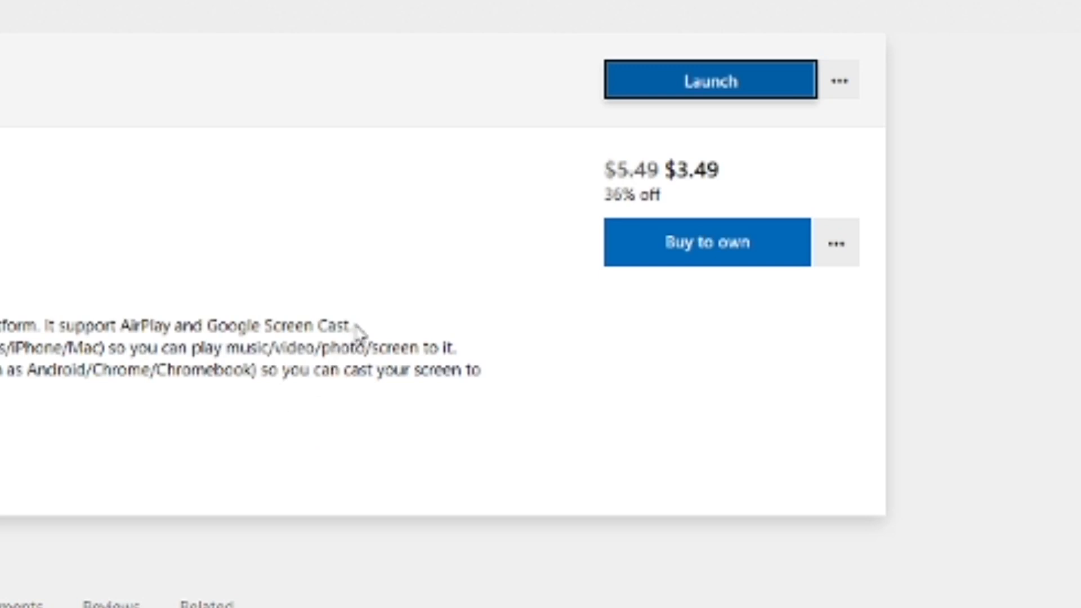
{"action": "mouse_move", "coordinate": [513, 150]}
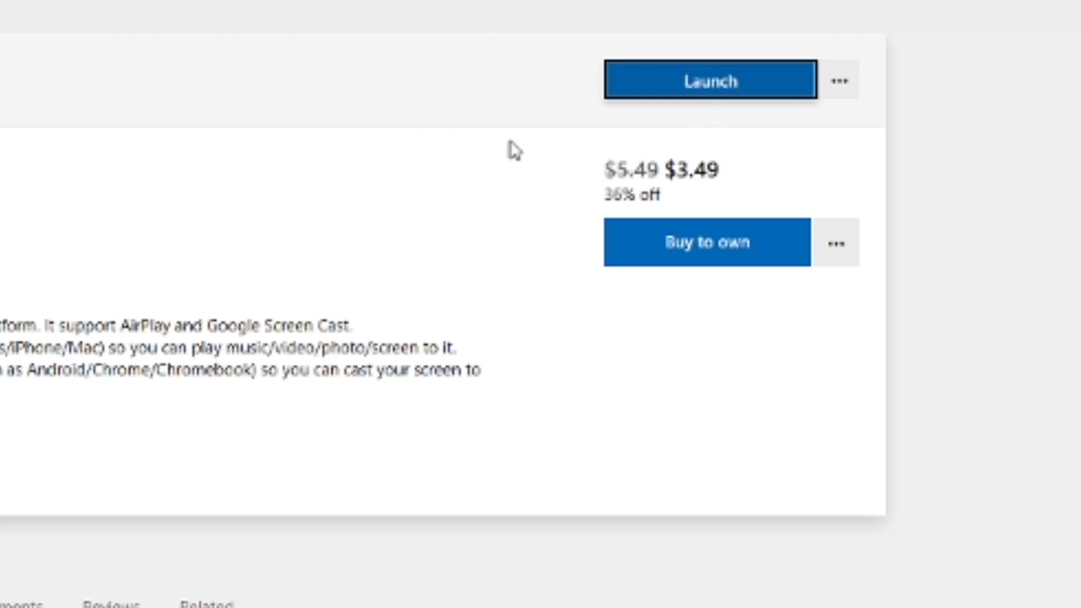
{"action": "mouse_move", "coordinate": [488, 158]}
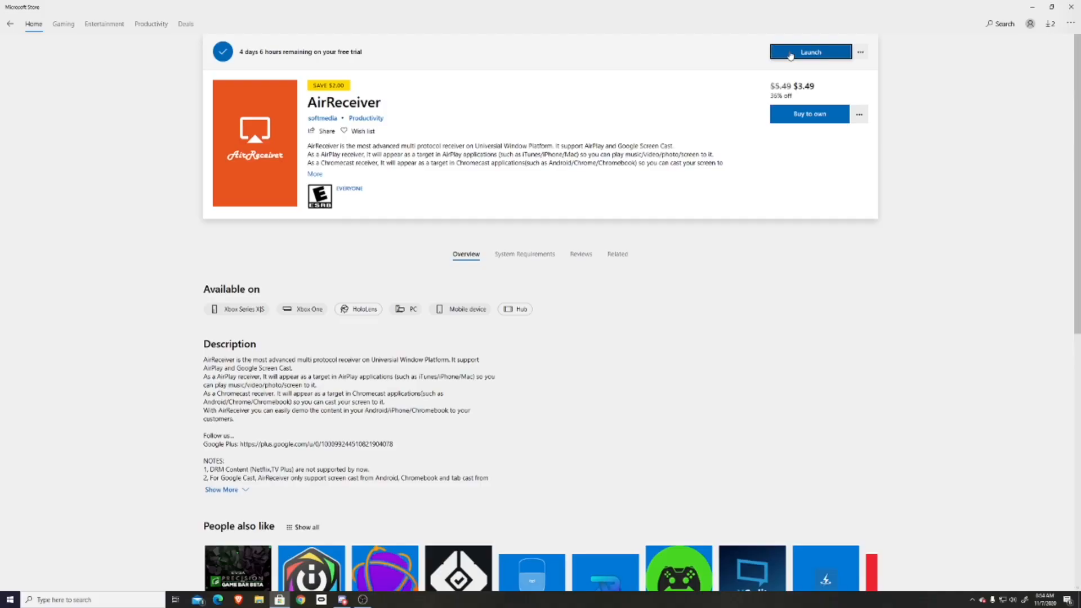
Launch the installed AirReceiver app from its Store product page.
{"action": "left_click", "coordinate": [811, 52]}
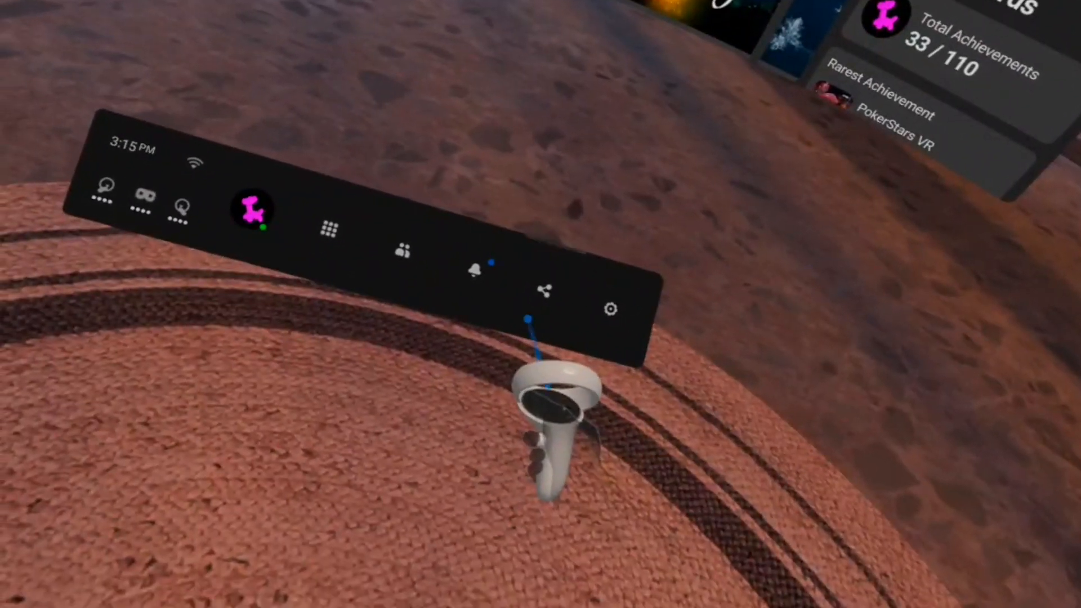
From the headset's Sharing menu, cast the Quest 2 view to the PC running AirReceiver.
{"action": "left_click", "coordinate": [547, 291]}
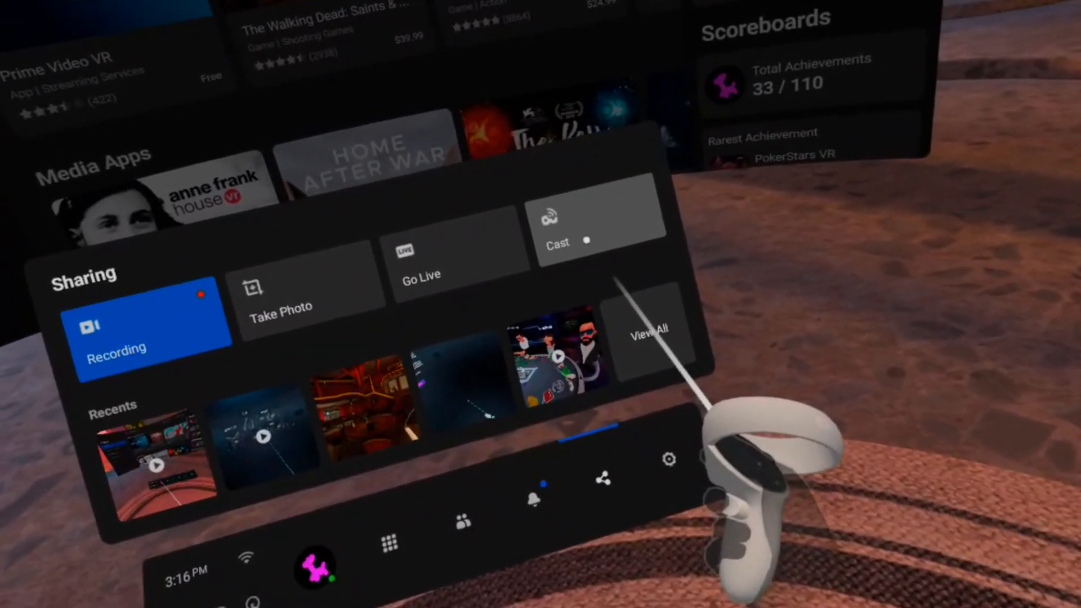
{"action": "left_click", "coordinate": [591, 234]}
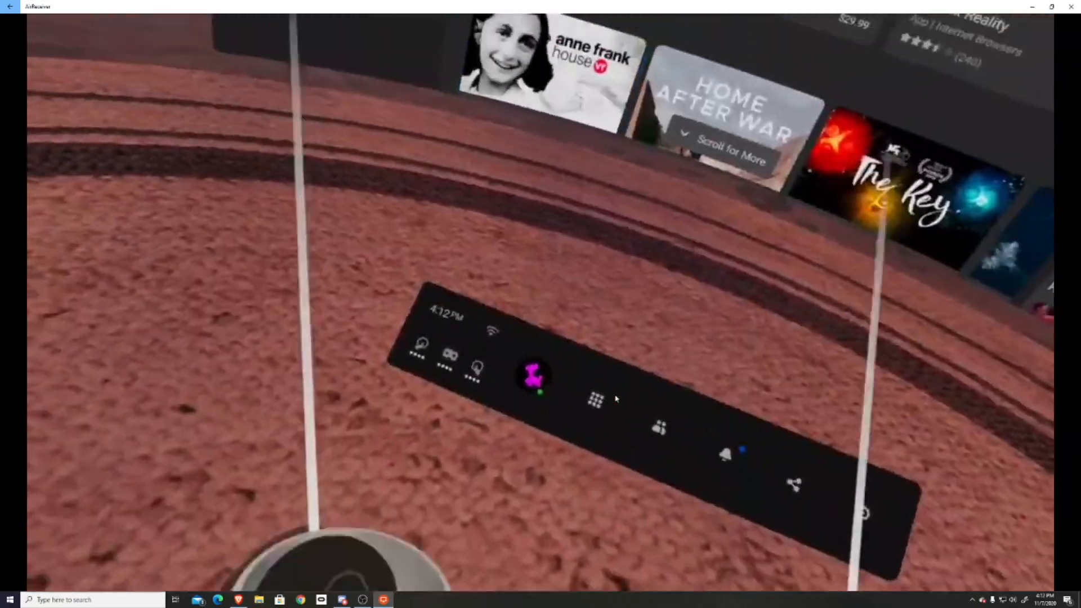
{"action": "left_click", "coordinate": [595, 406]}
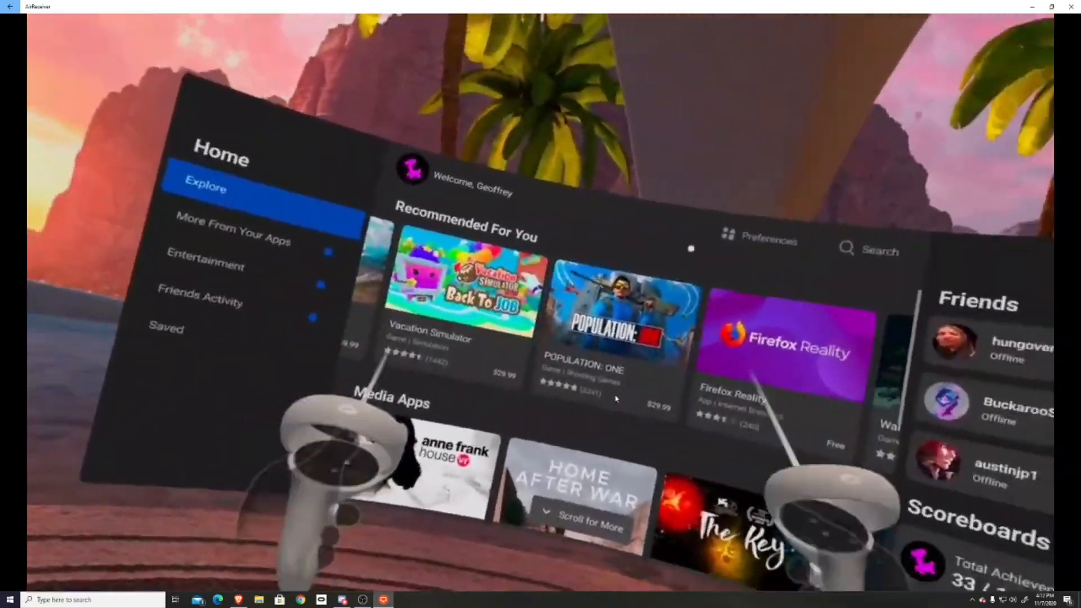